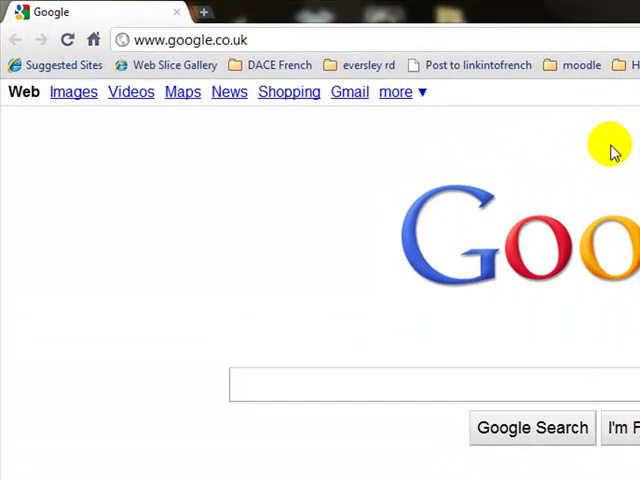
{"action": "mouse_move", "coordinate": [610, 135]}
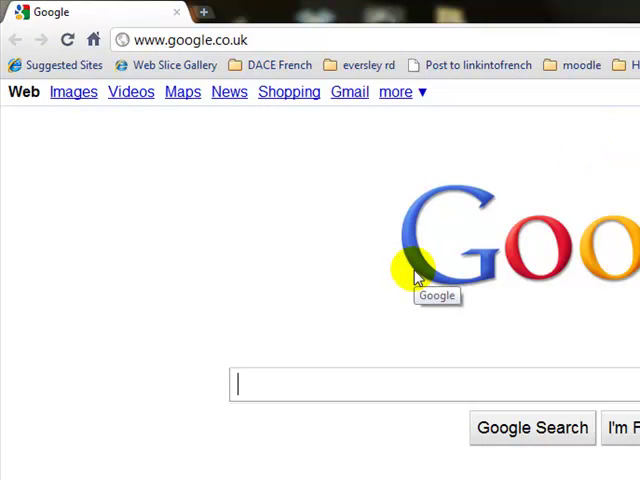
{"action": "mouse_move", "coordinate": [300, 385]}
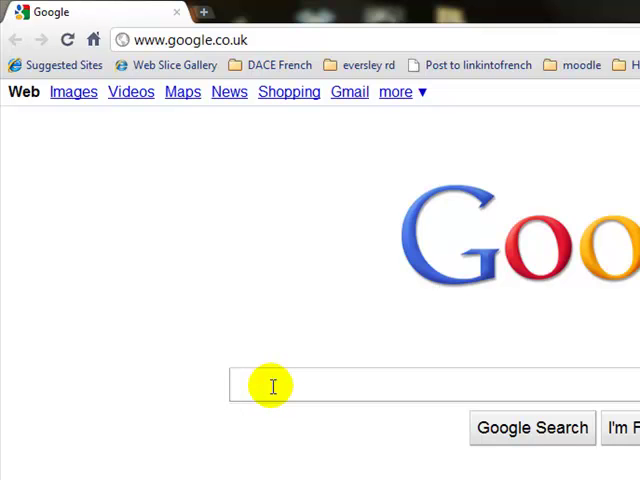
- Search Google for 'aegisub' and open the Aegisub Advanced Subtitle Editor site
{"action": "type", "text": "a"}
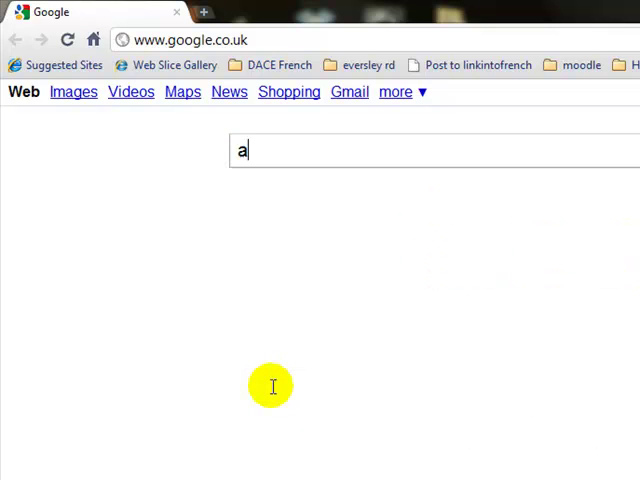
{"action": "type", "text": "egisub"}
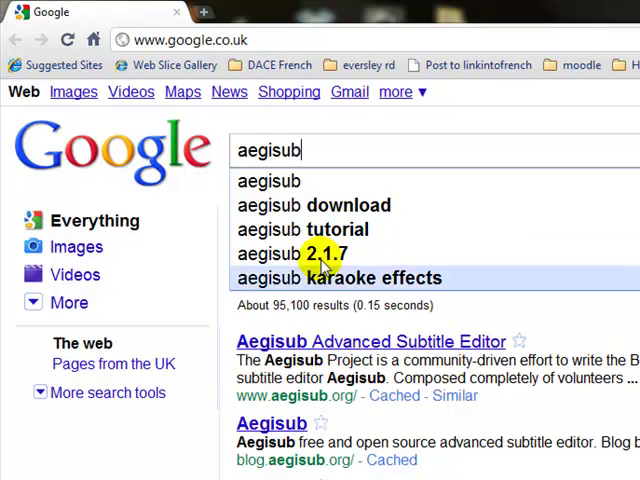
{"action": "left_click", "coordinate": [312, 204]}
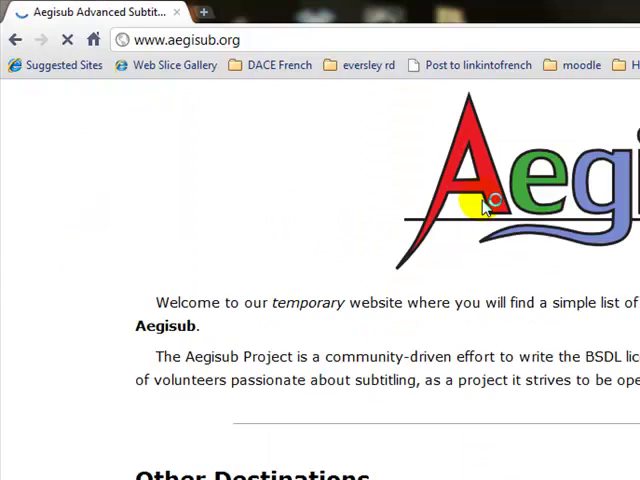
- Scroll to the downloads table and start the Windows Full Install HTTP download
{"action": "scroll", "scroll_direction": "down", "scroll_amount": 3}
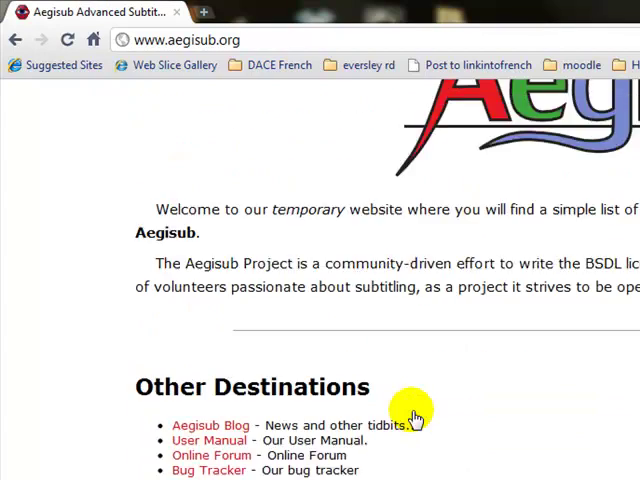
{"action": "scroll", "scroll_direction": "down", "scroll_amount": 3}
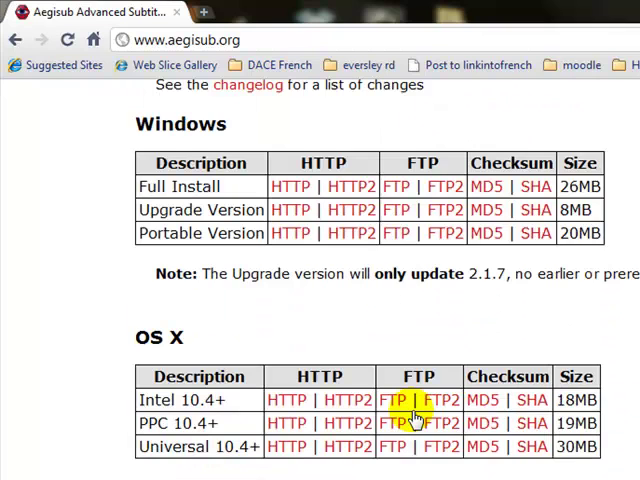
{"action": "scroll", "scroll_direction": "up", "scroll_amount": 3}
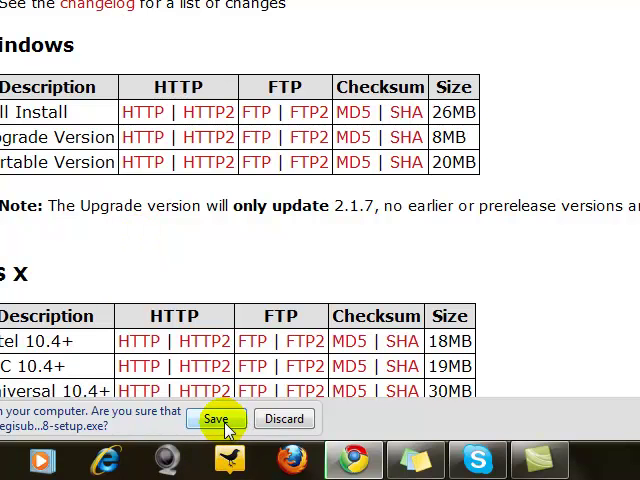
- Save the Aegisub setup .exe and run it past the Security Warning
{"action": "left_click", "coordinate": [210, 418]}
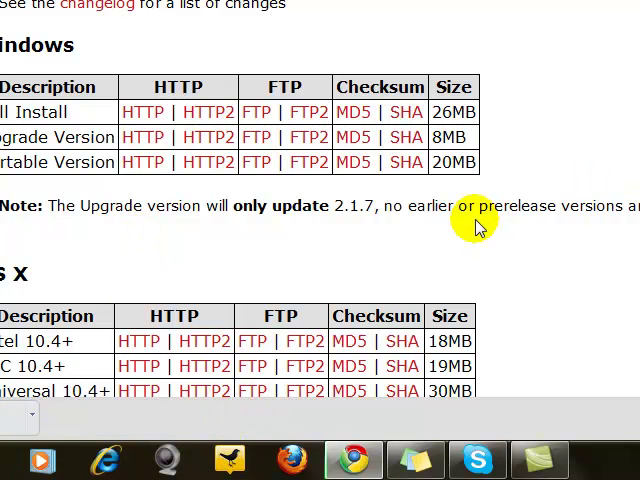
{"action": "scroll", "scroll_direction": "up", "scroll_amount": 3}
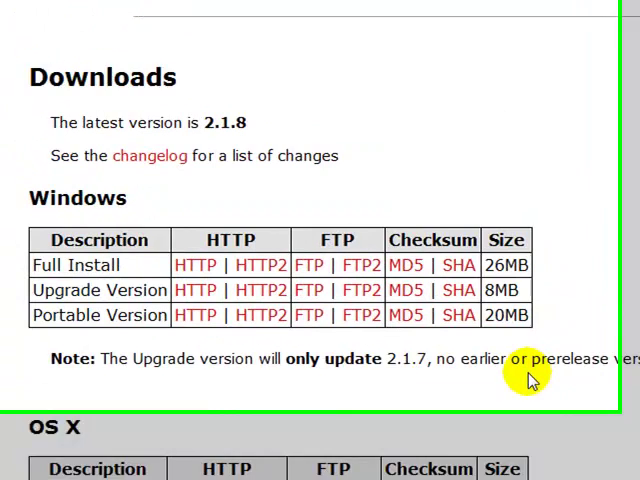
{"action": "scroll", "scroll_direction": "up", "scroll_amount": 3}
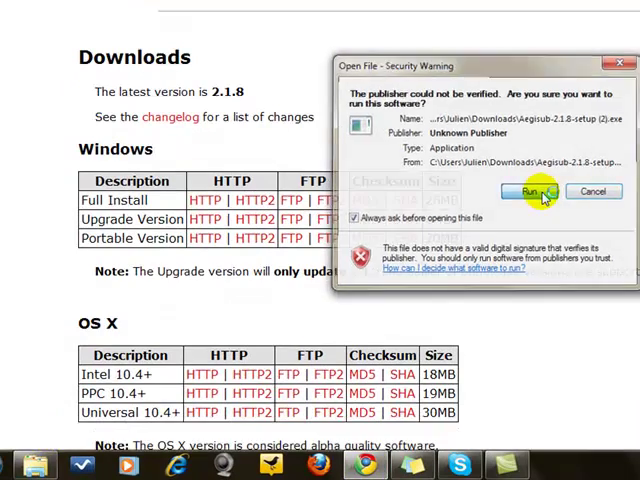
{"action": "left_click", "coordinate": [528, 191]}
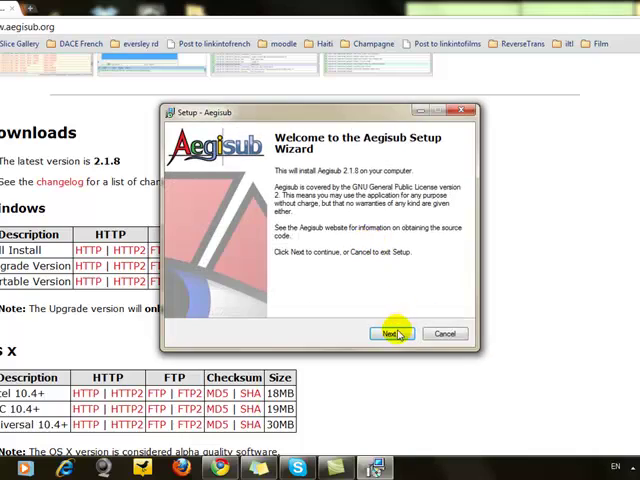
- Install Aegisub 2.1.8 to the default folder with Full installation, then click Finish
{"action": "left_click", "coordinate": [390, 333]}
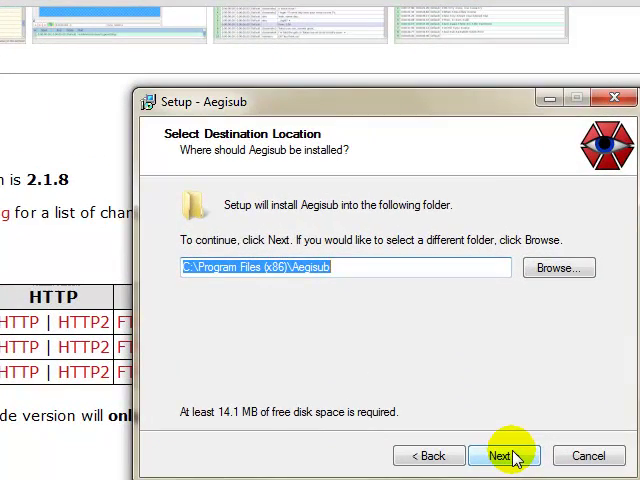
{"action": "left_click", "coordinate": [506, 455]}
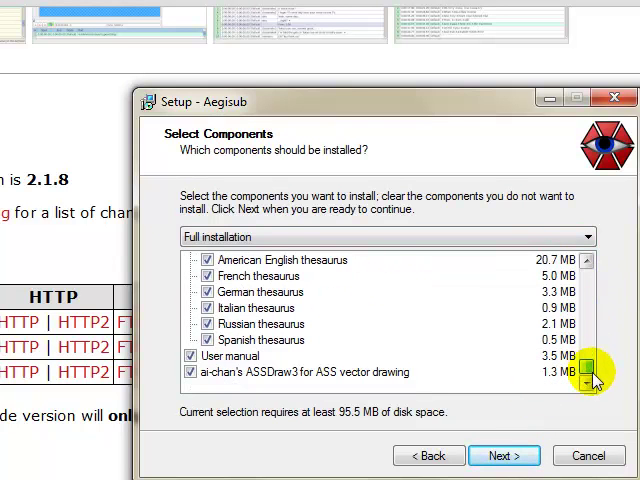
{"action": "left_click", "coordinate": [504, 455]}
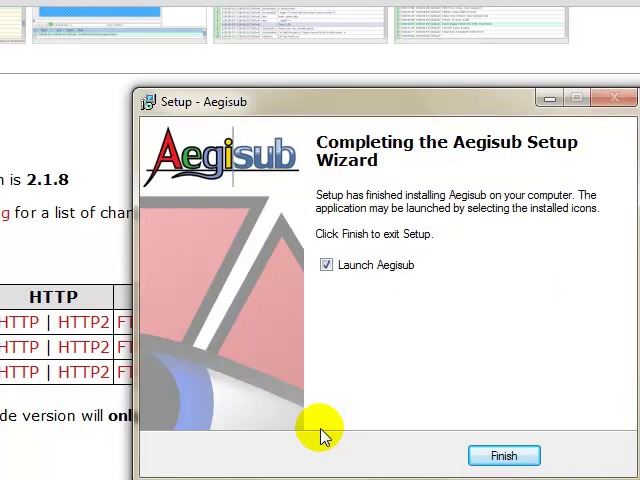
{"action": "mouse_move", "coordinate": [505, 455]}
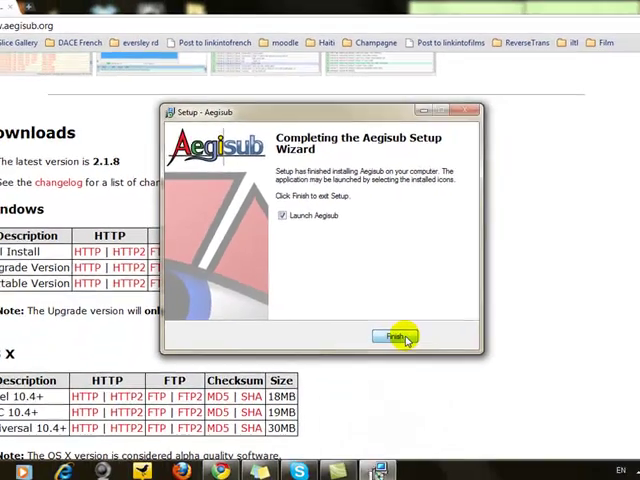
{"action": "left_click", "coordinate": [397, 335]}
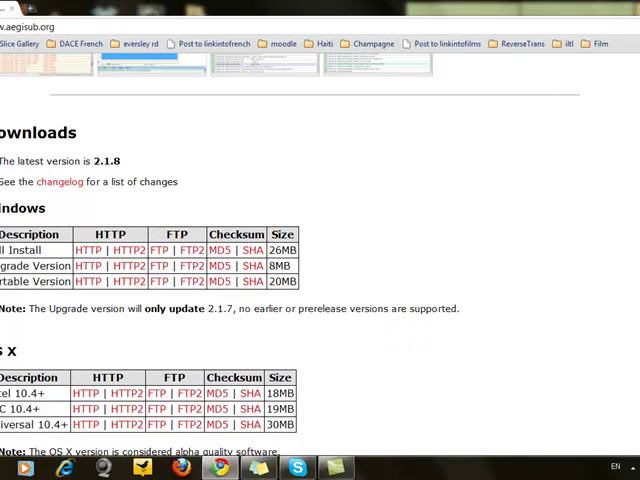